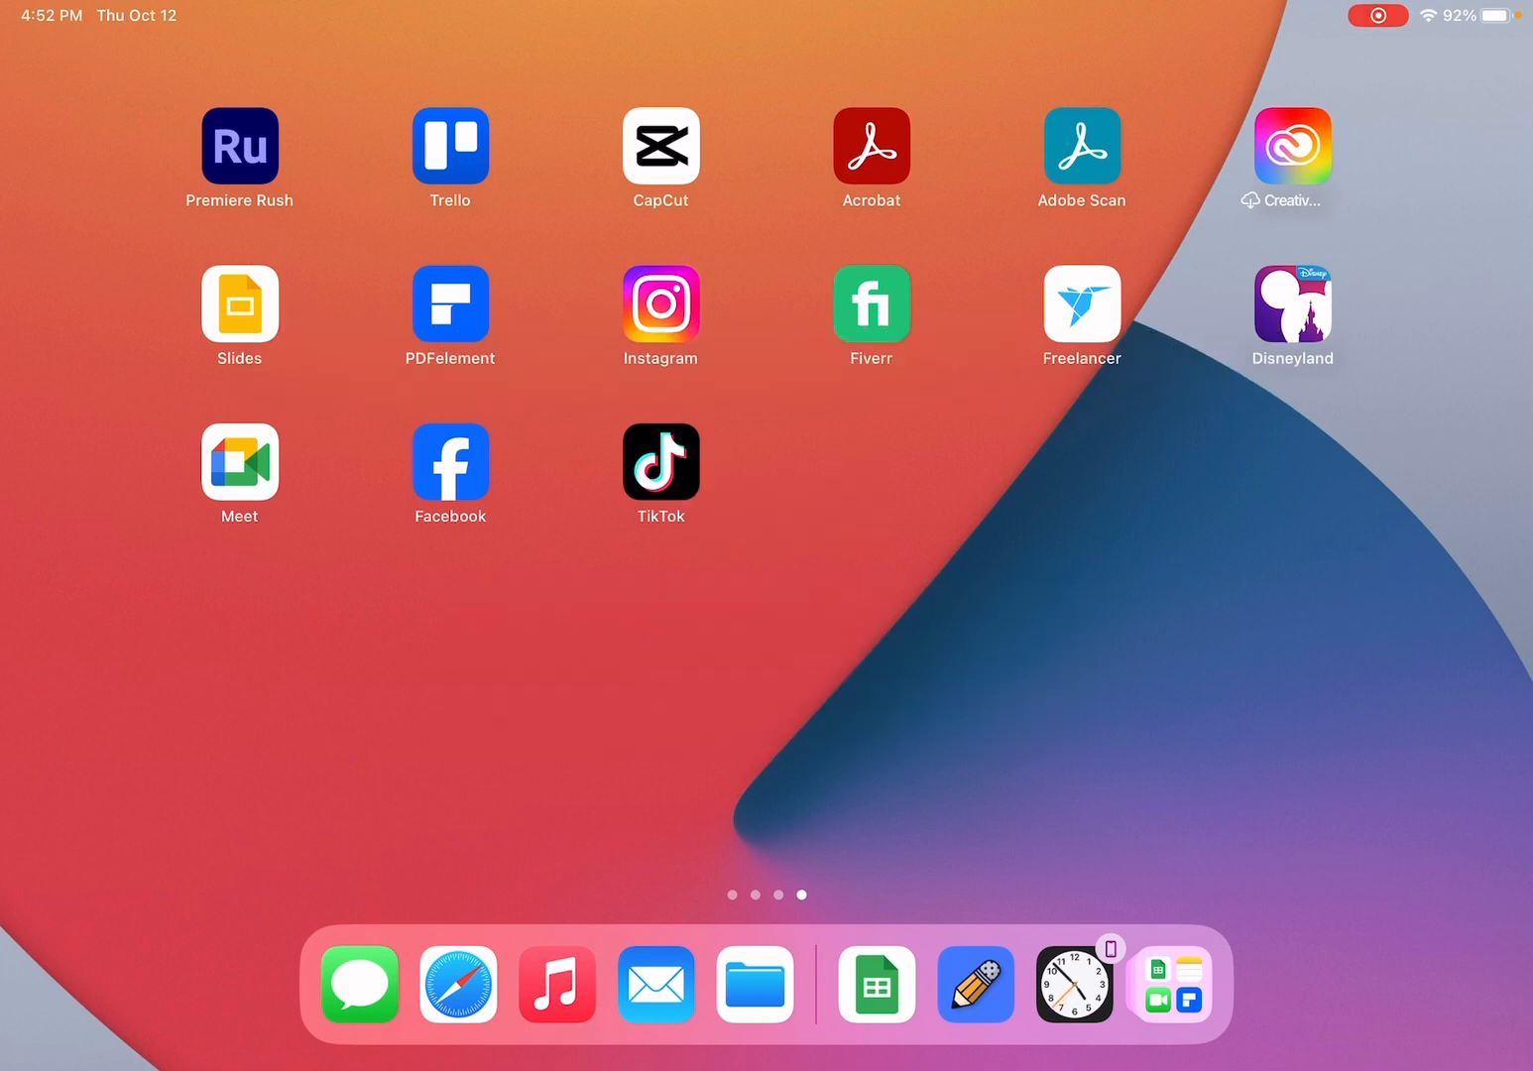
Launch Safari from the Dock to the iPad User Guide page.
left_click(456, 983)
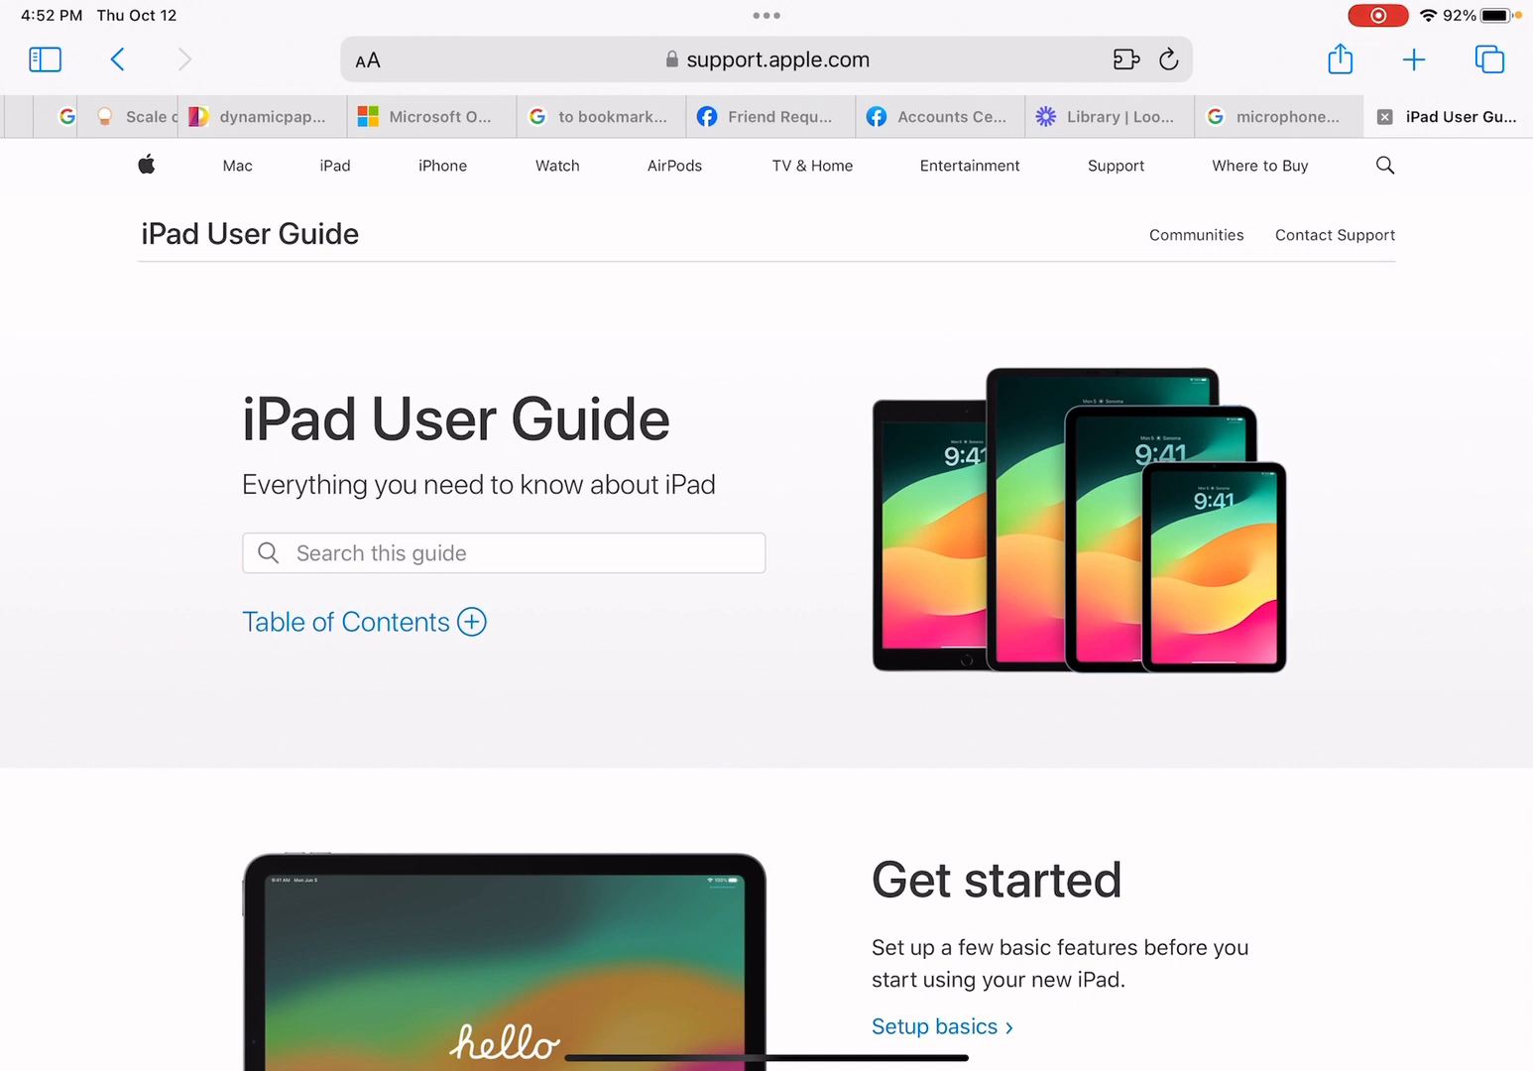
Bring up the share sheet for the iPad User Guide page.
left_click(1341, 60)
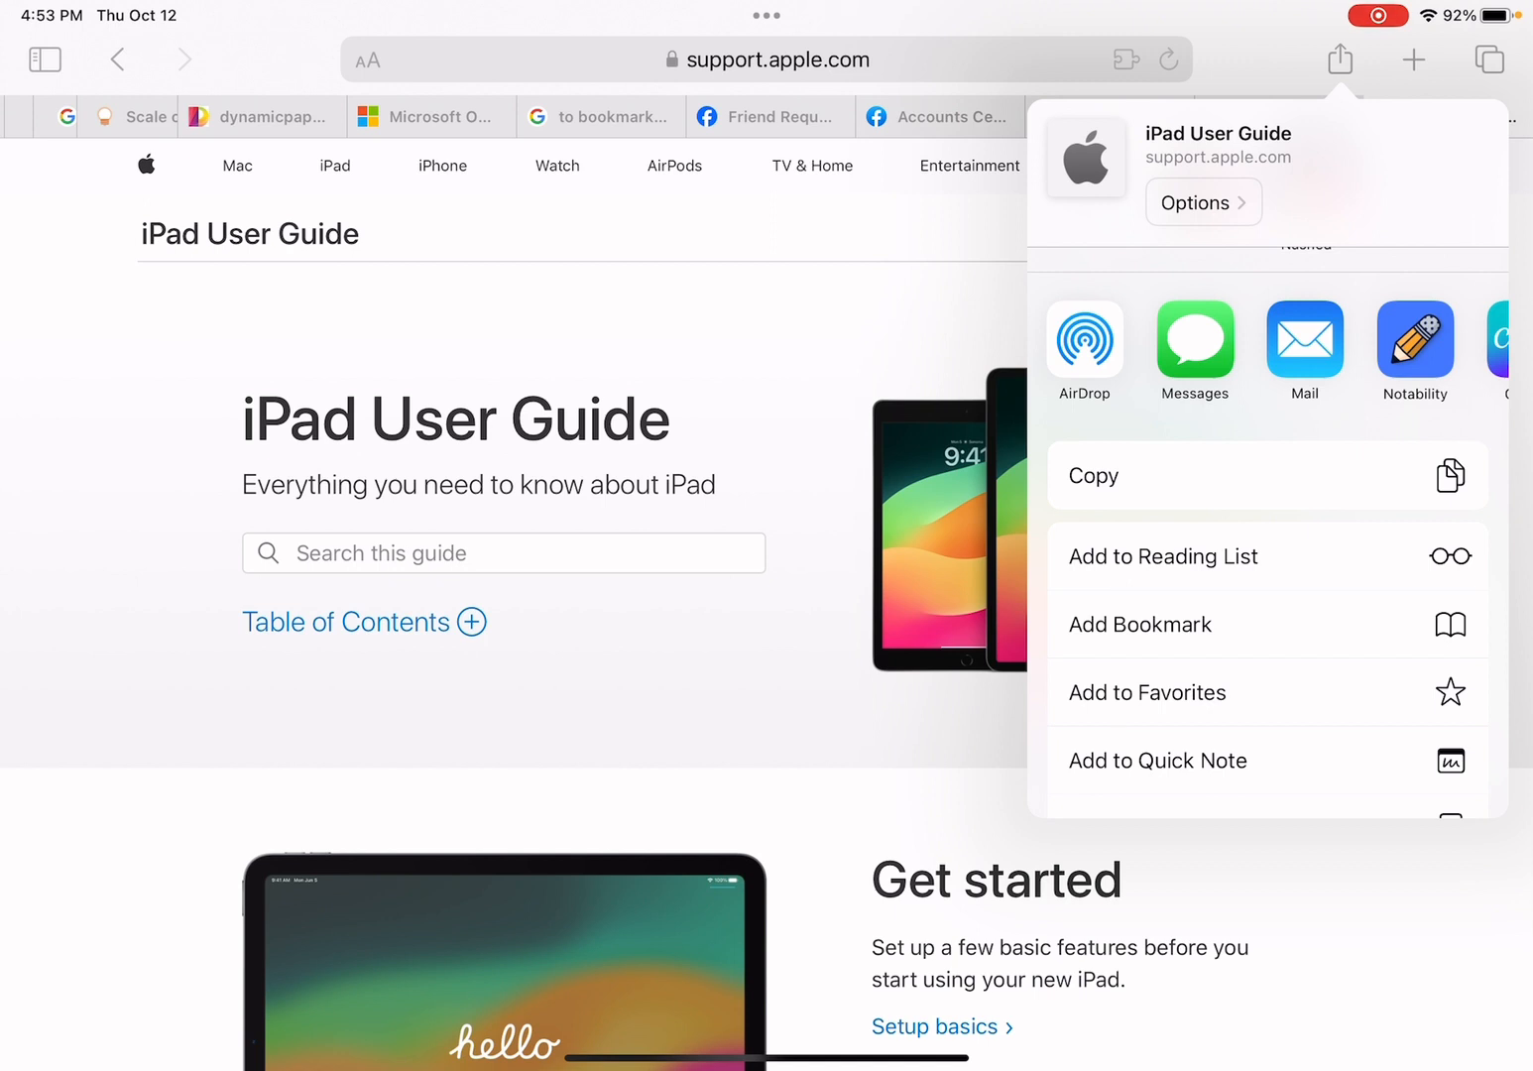
Start a new bookmark for the page and retitle it 'Savvy Professor'.
left_click(1138, 625)
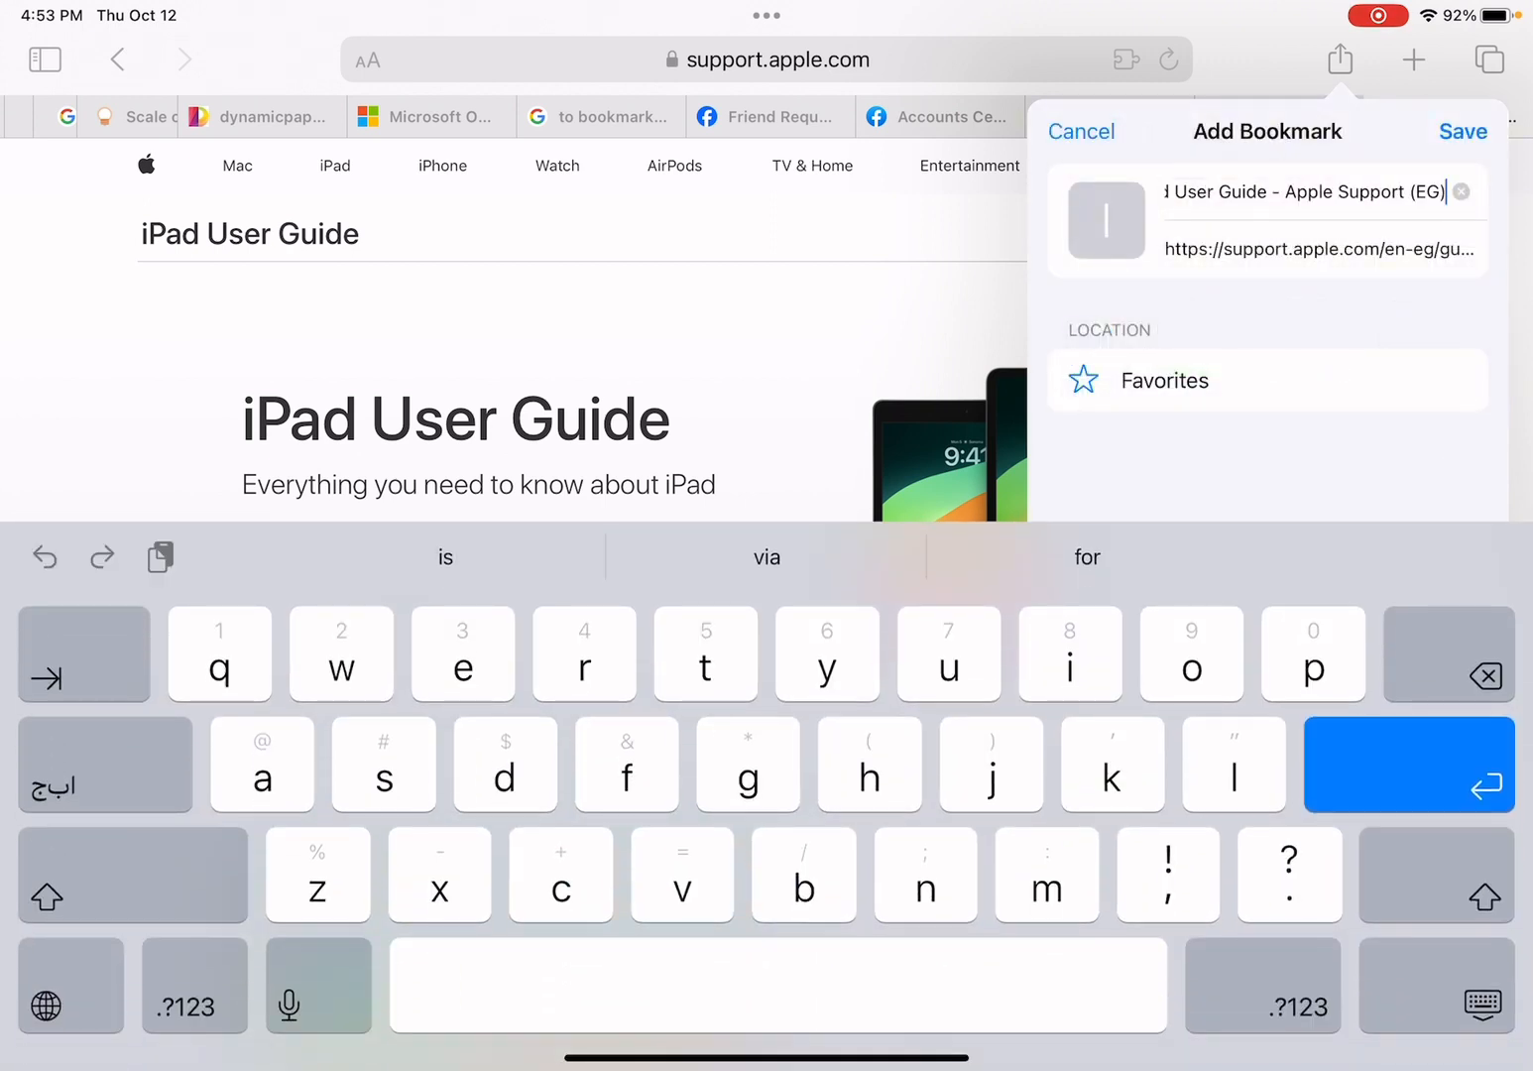
left_click(1462, 190)
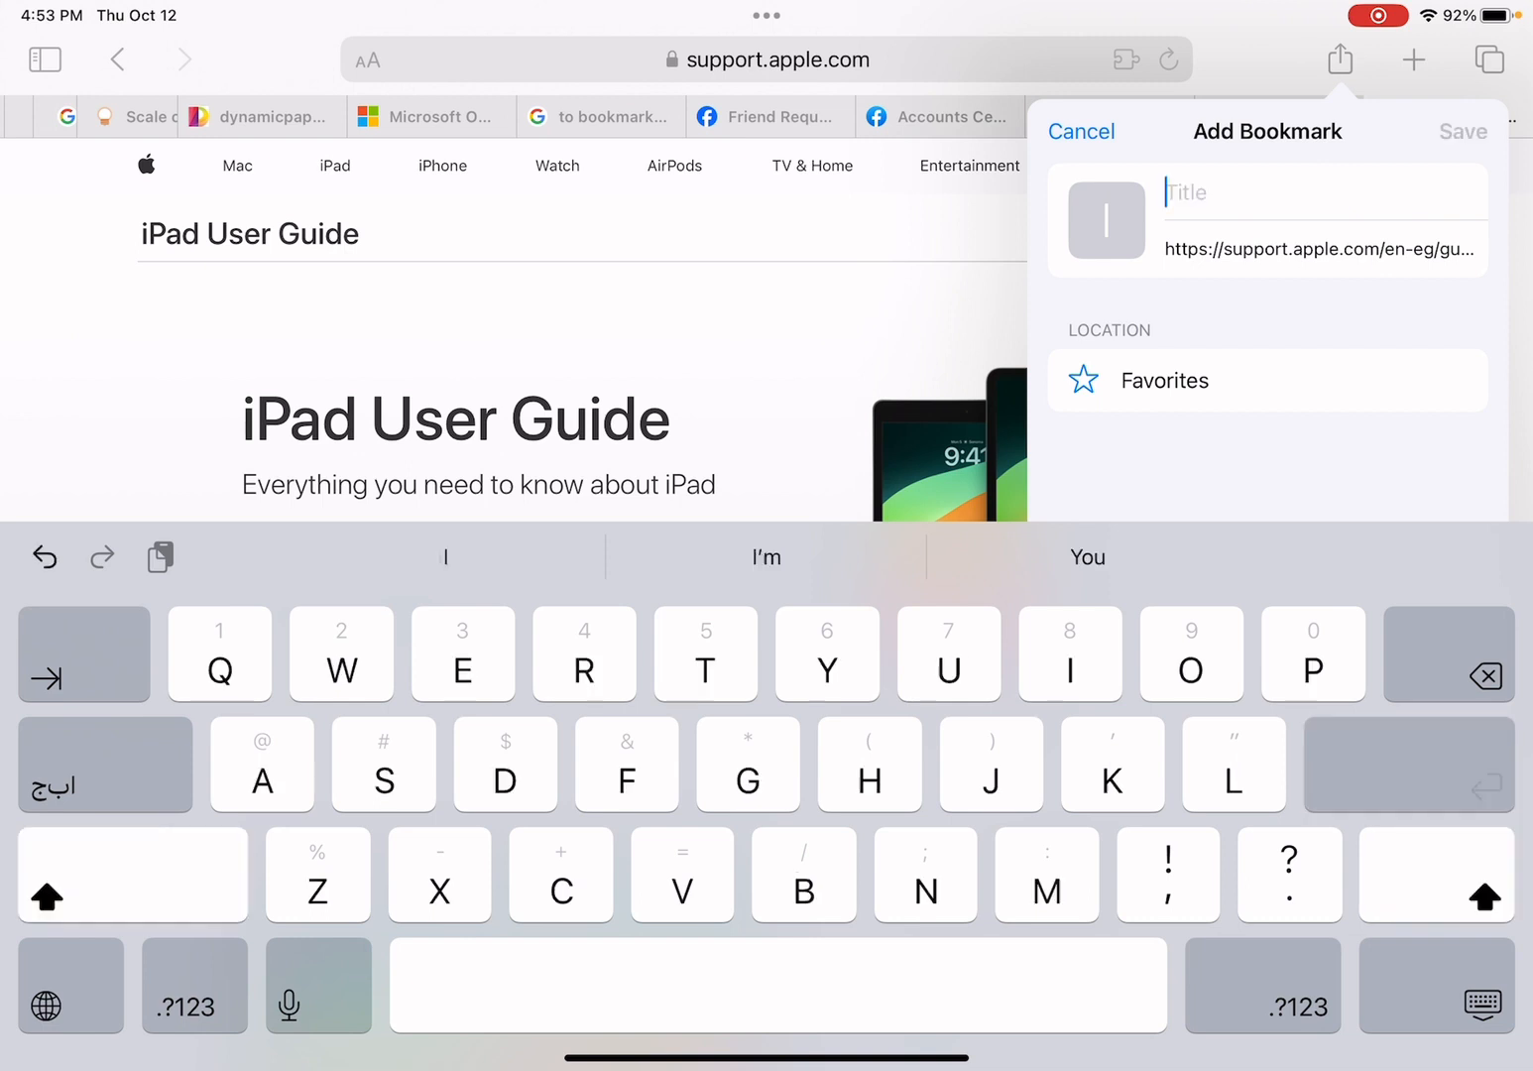
type("Sav")
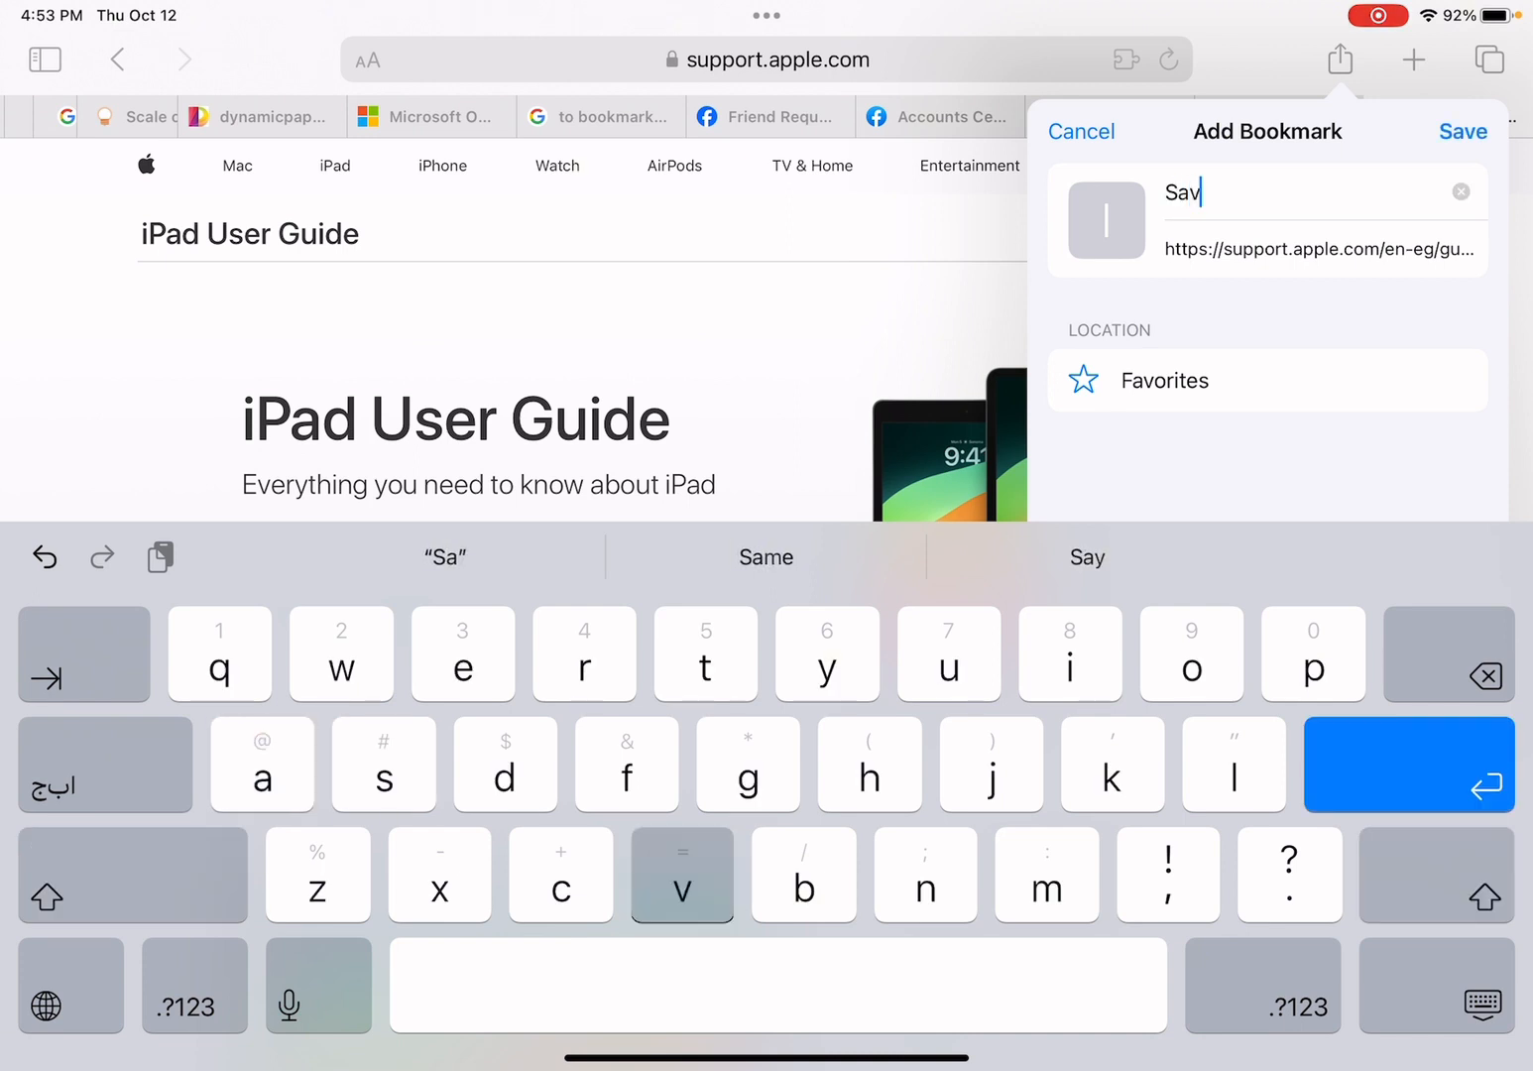
type("vy p")
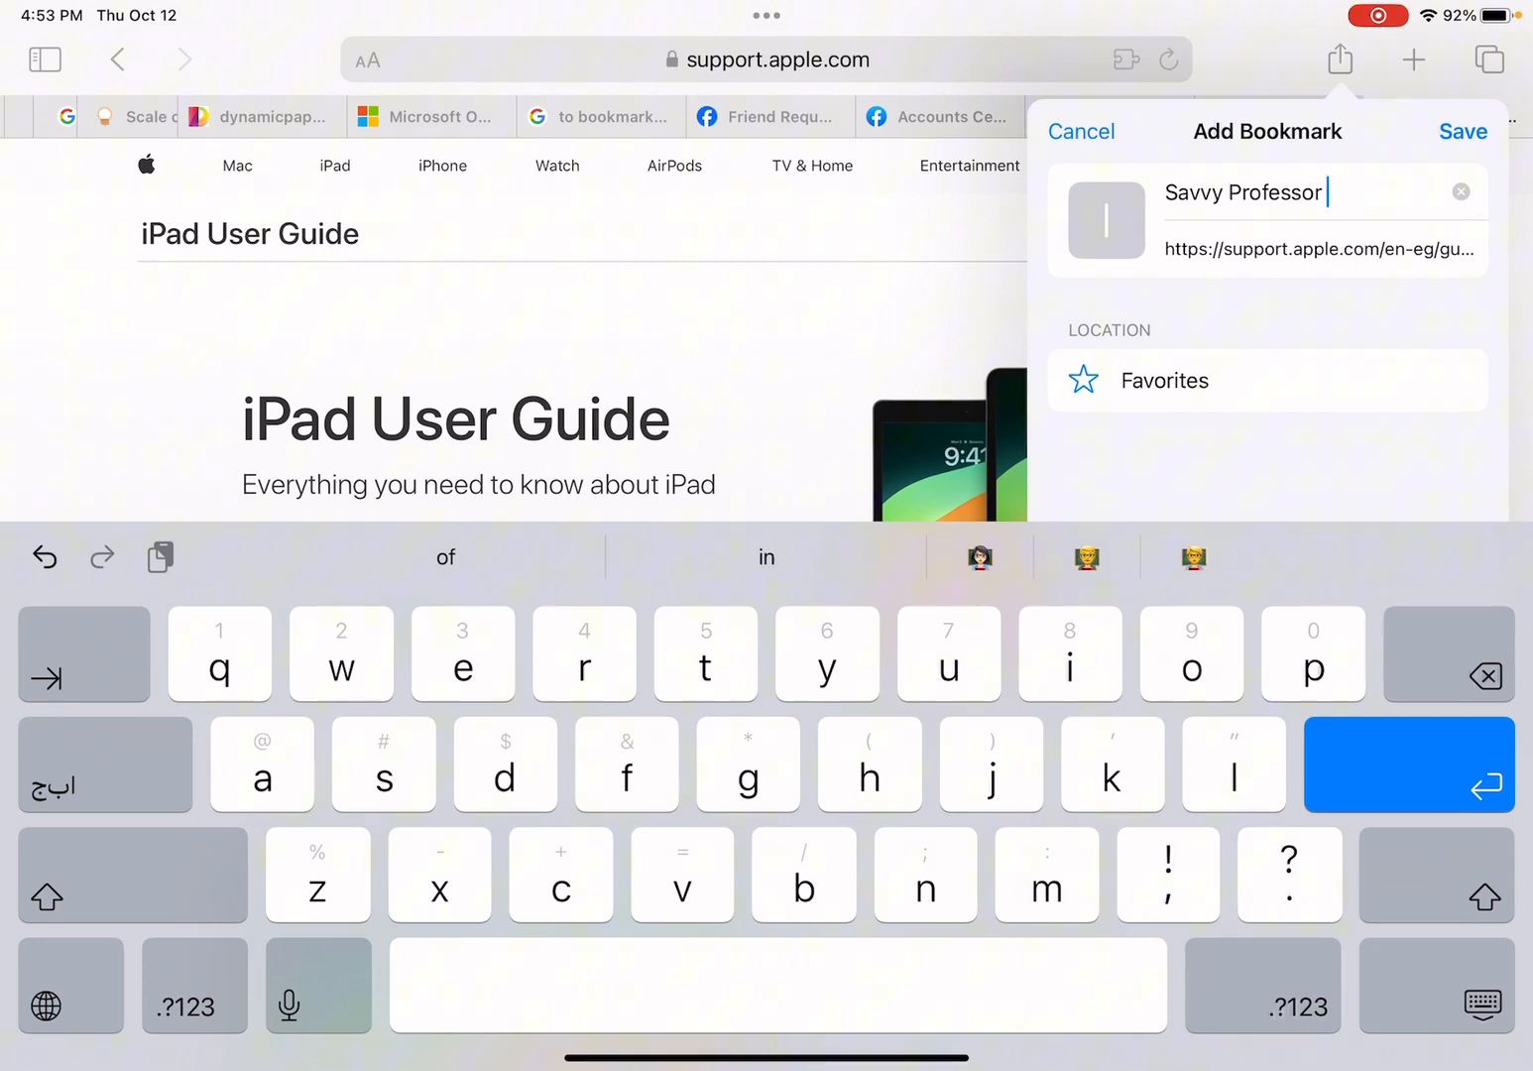
Store the 'Savvy Professor' bookmark in the Bookmark folder and save it.
left_click(1166, 381)
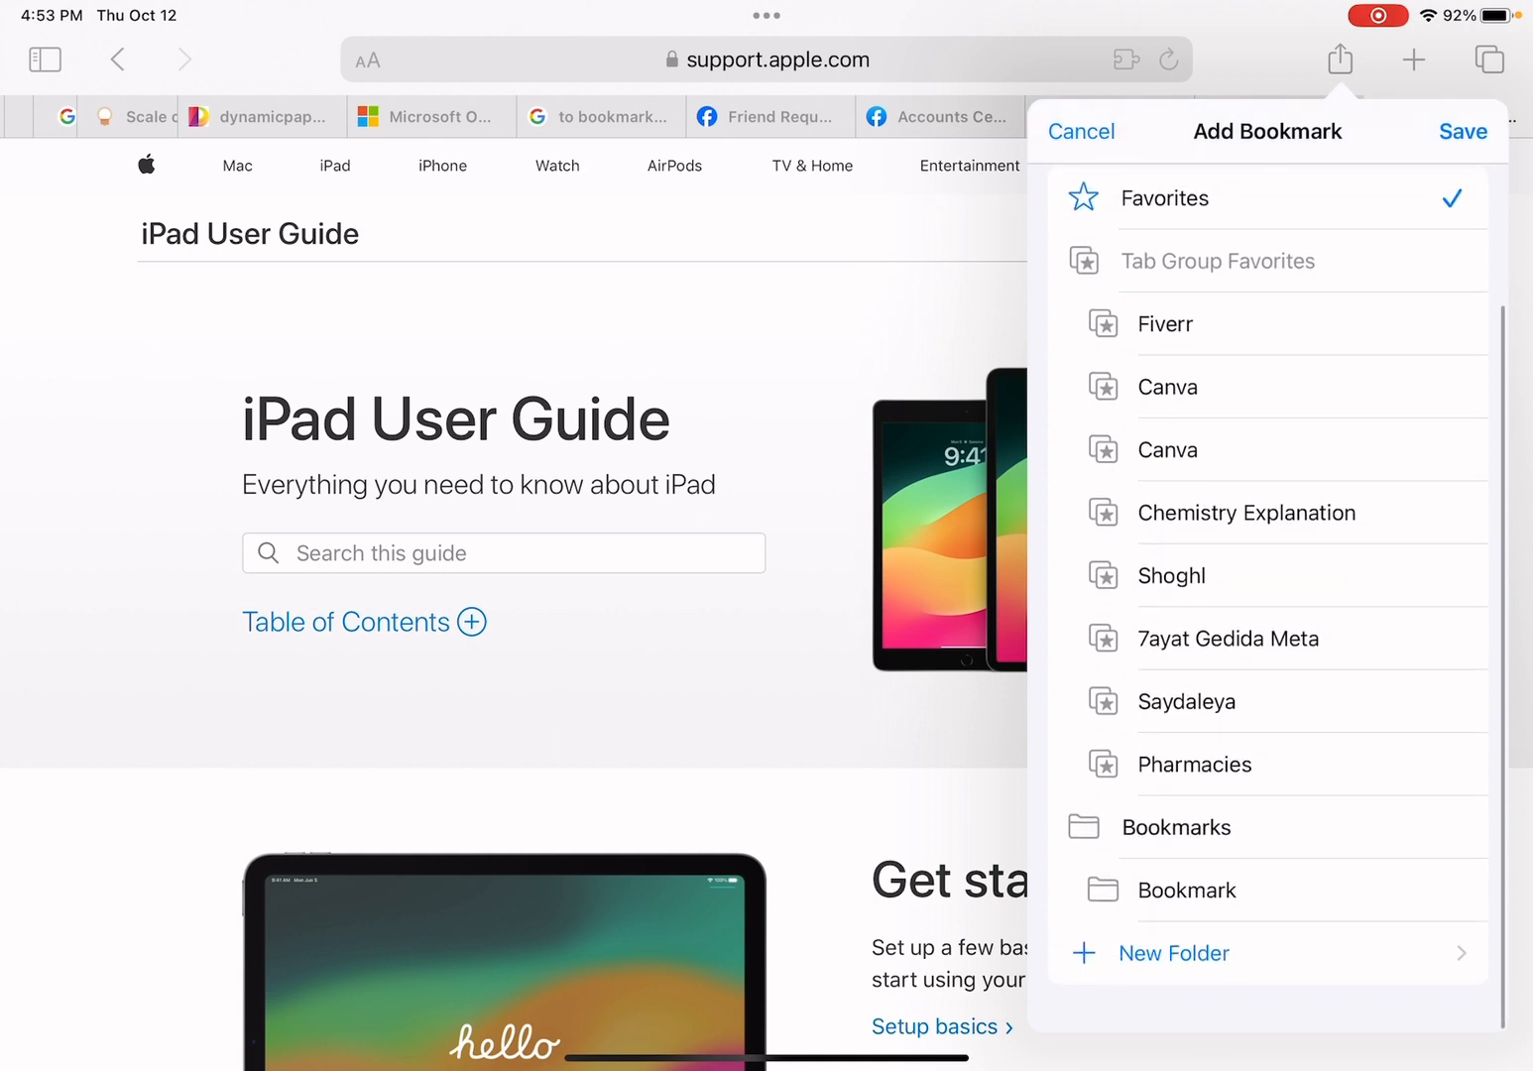
left_click(1186, 888)
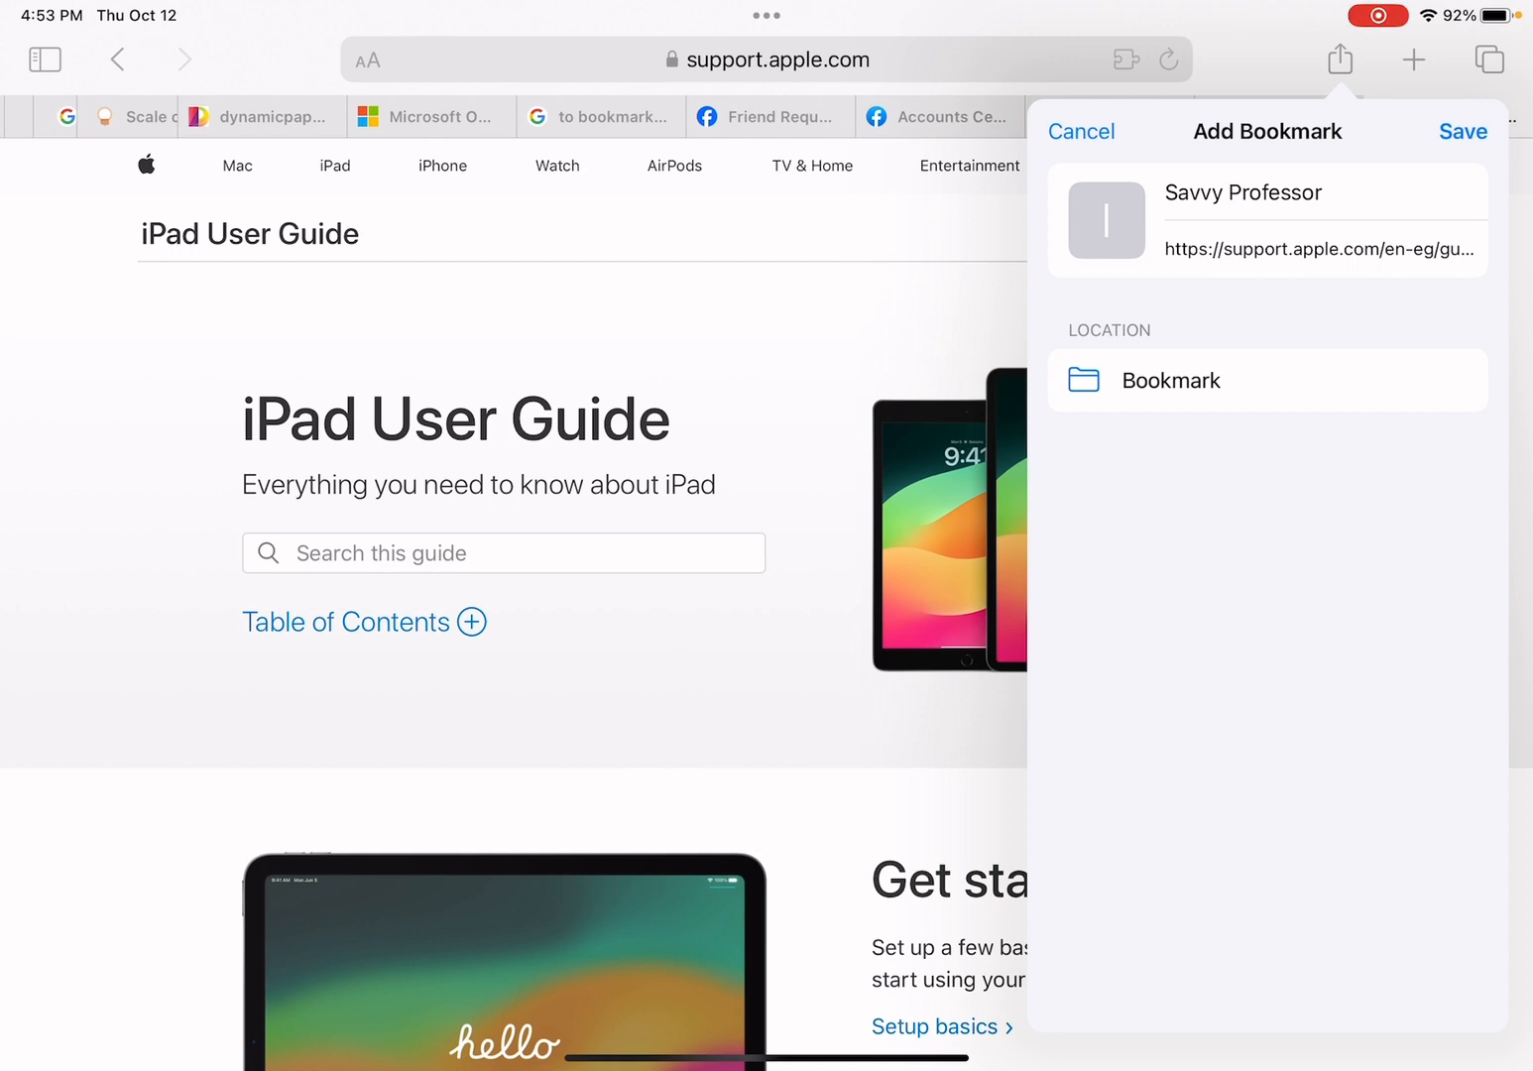
left_click(1462, 131)
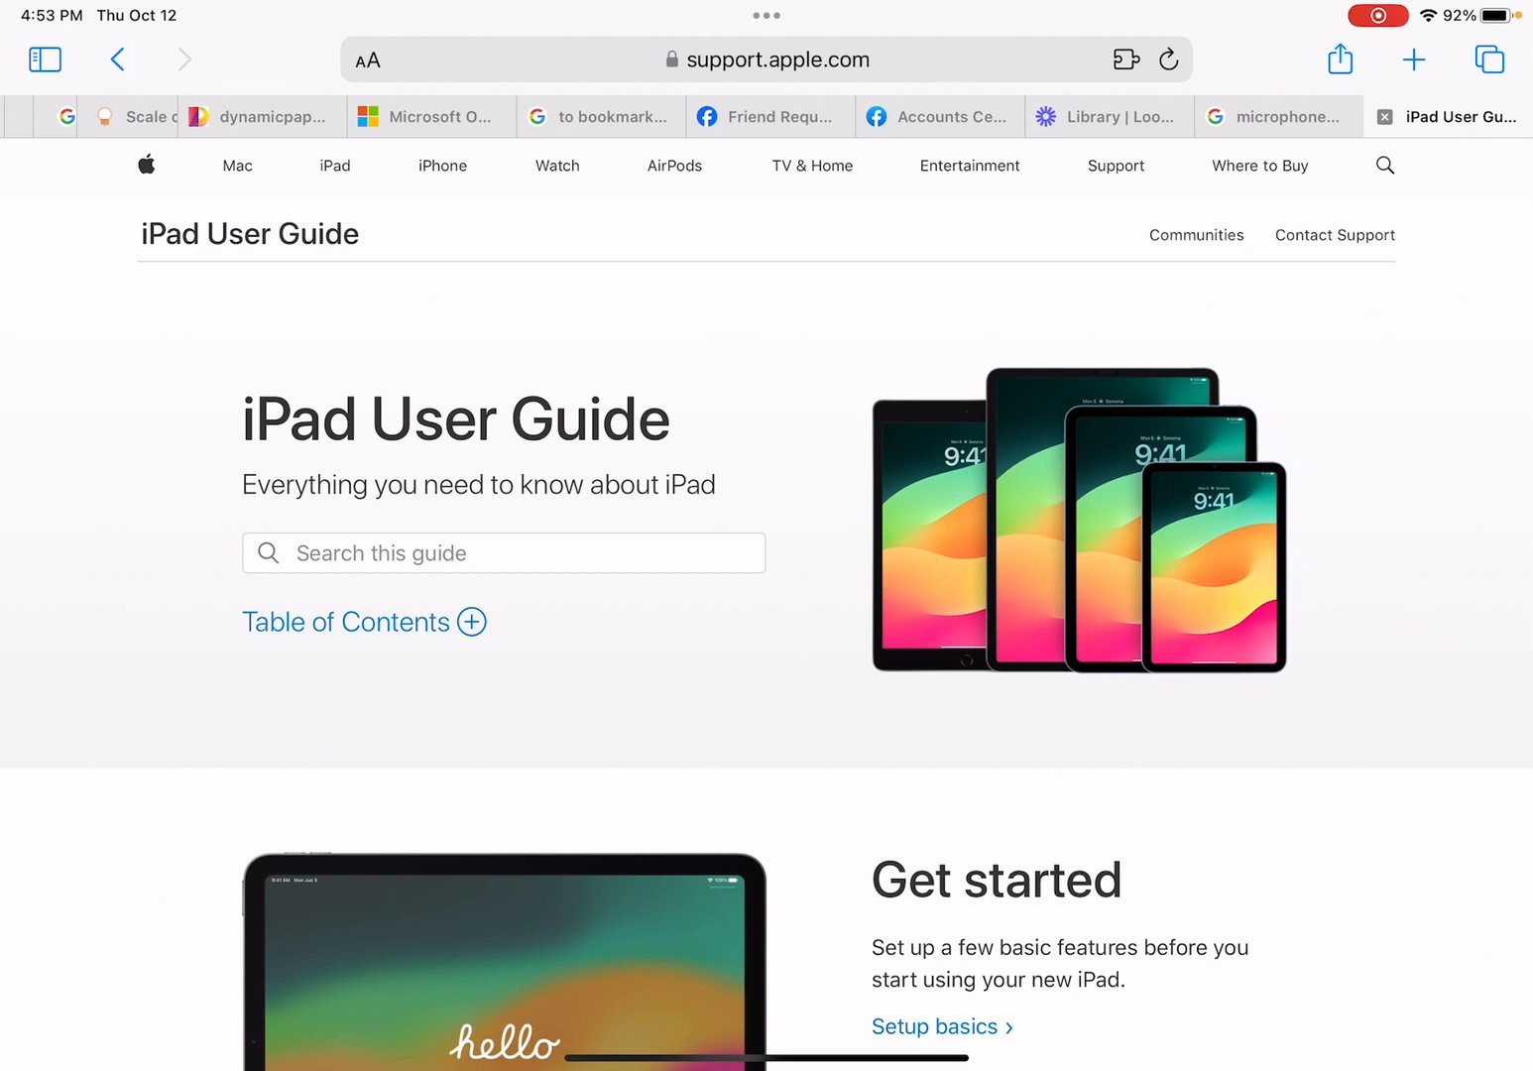
Show the Bookmarks list in Safari's sidebar, including the Bookmark folder.
left_click(43, 60)
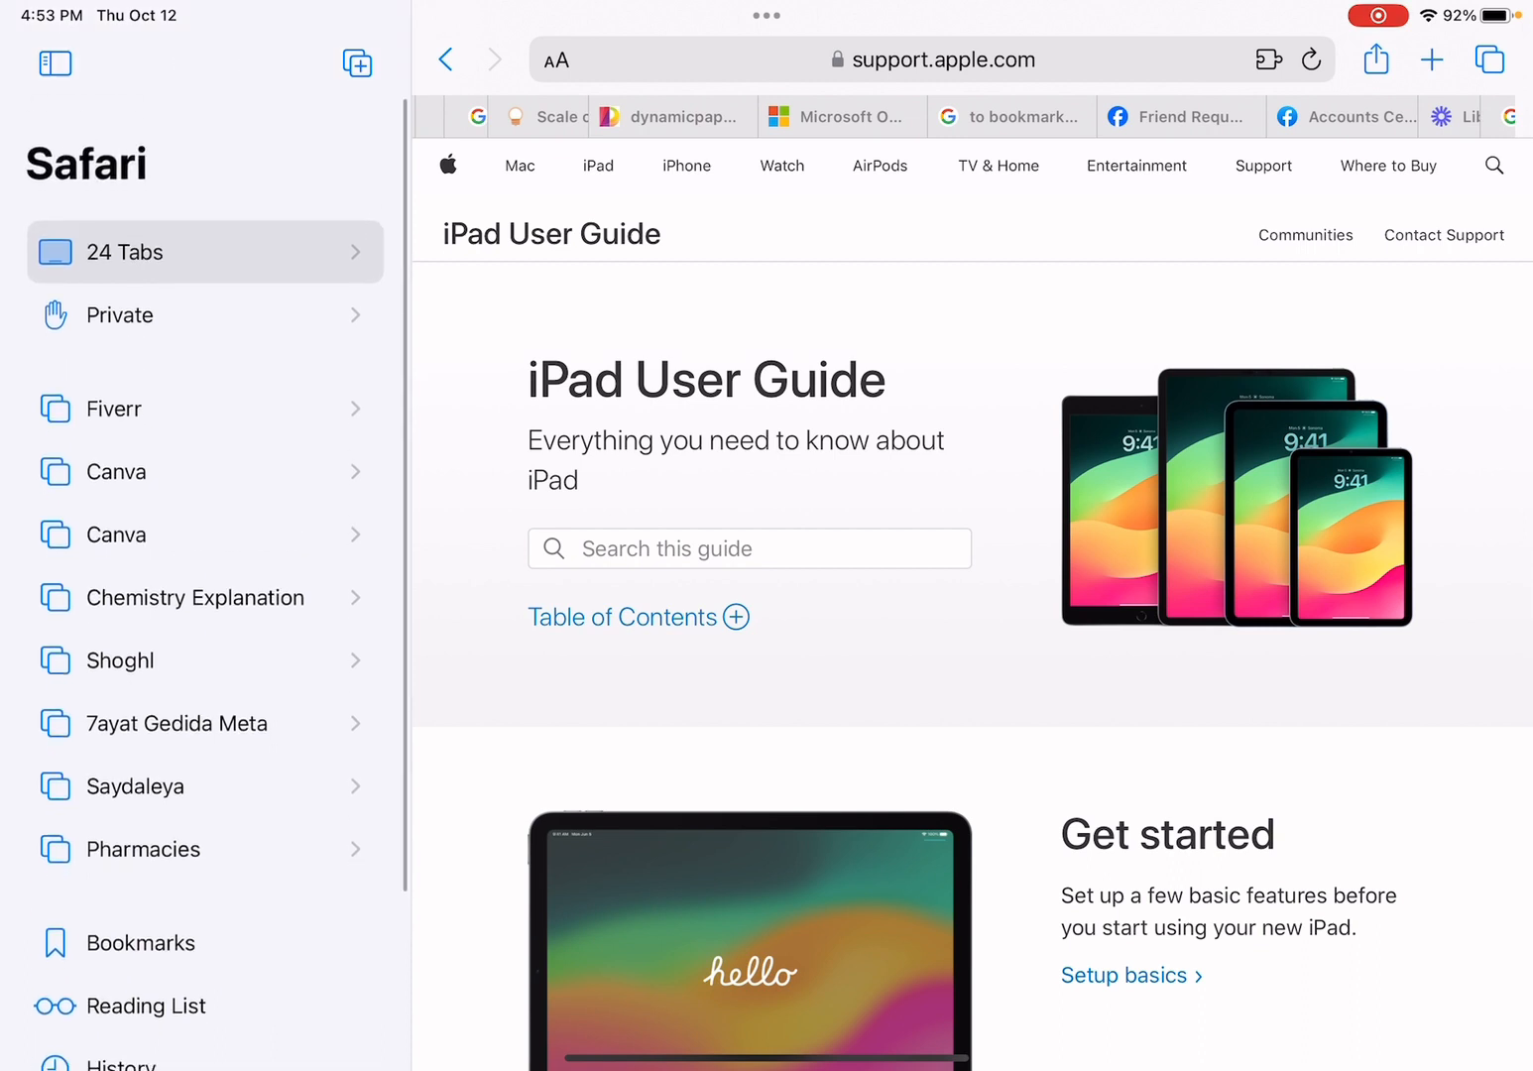
scroll("down", 3)
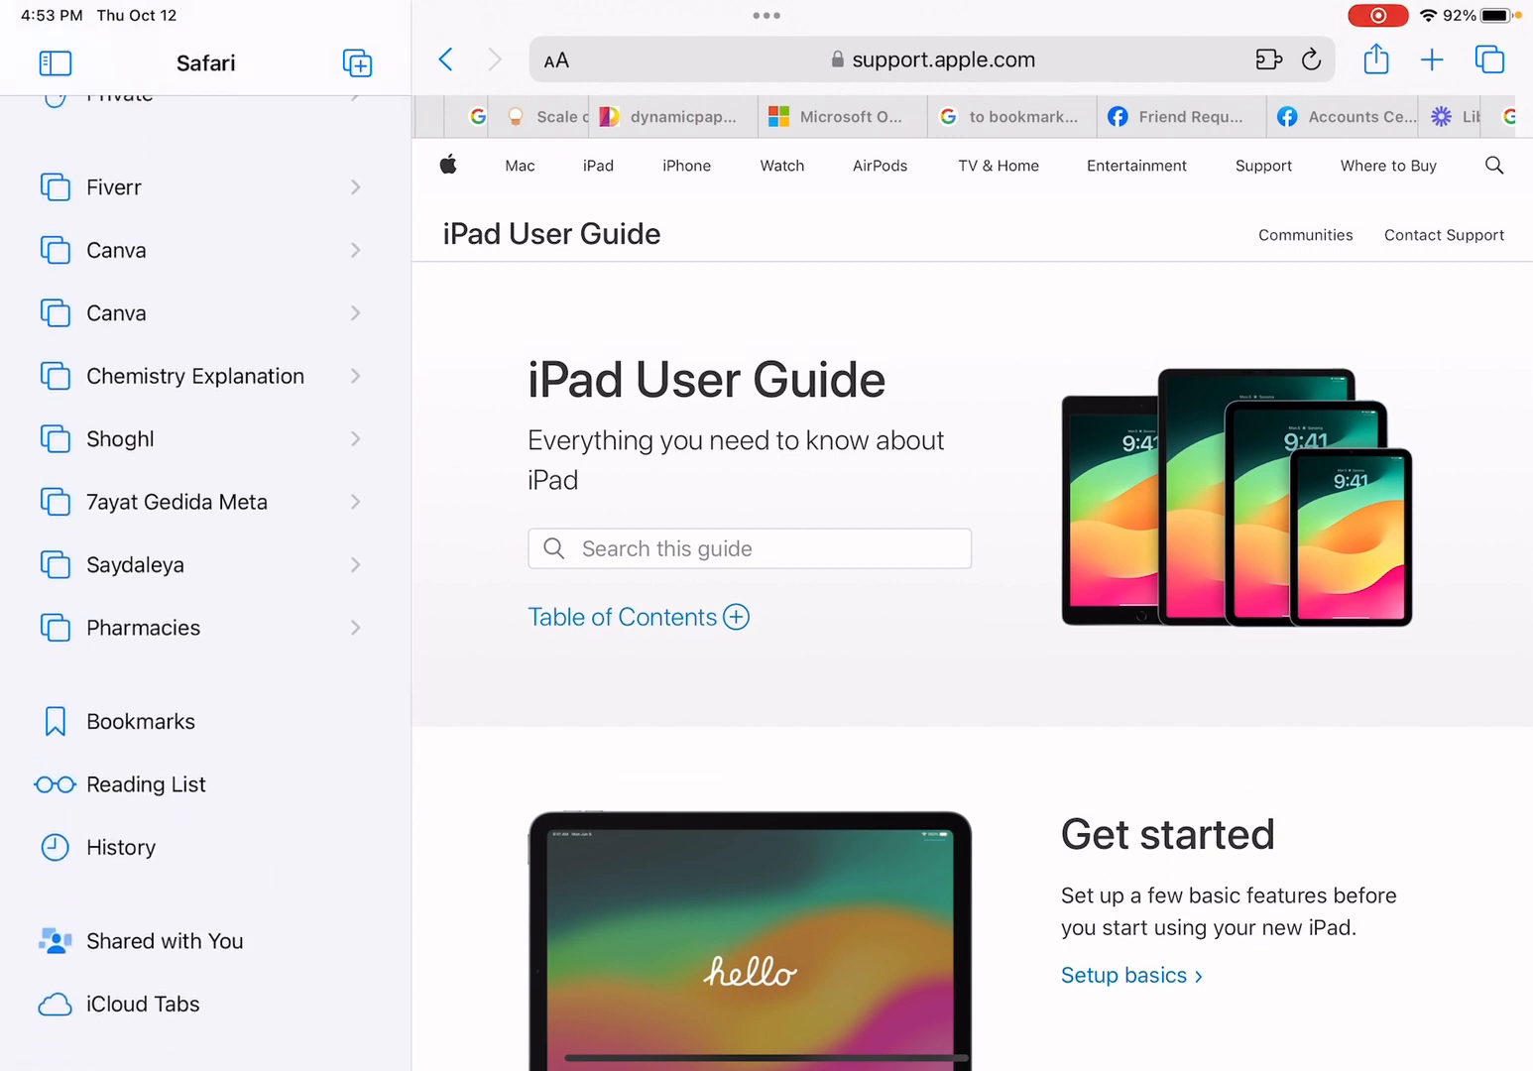
left_click(142, 722)
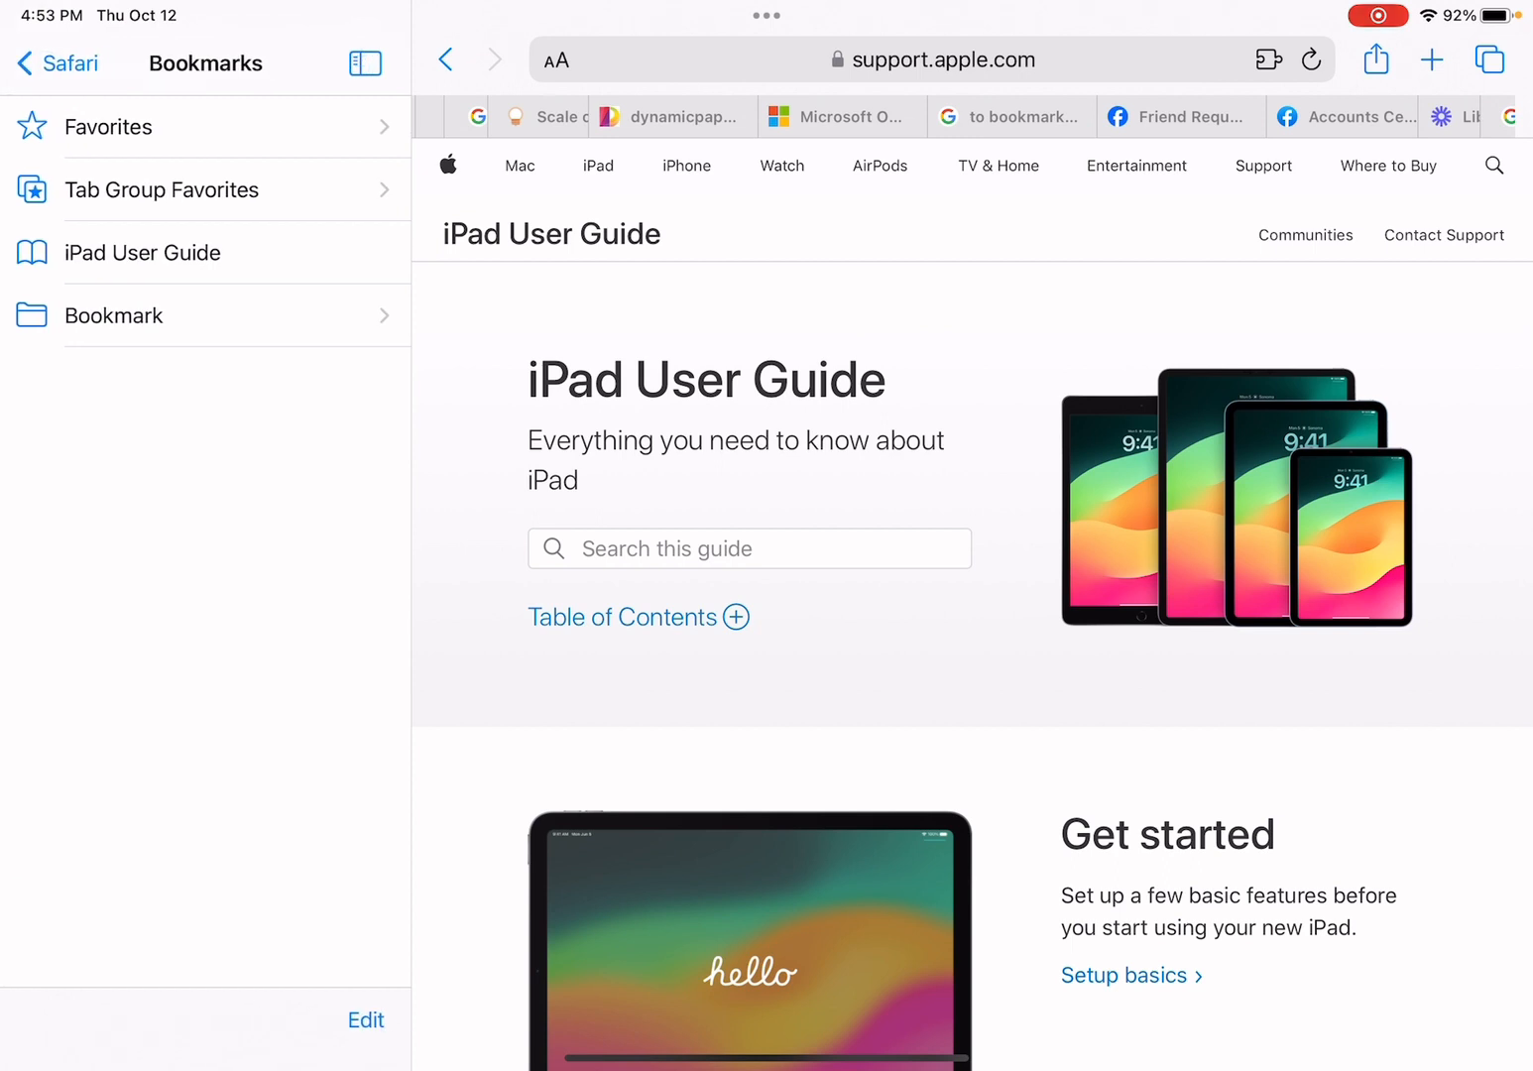